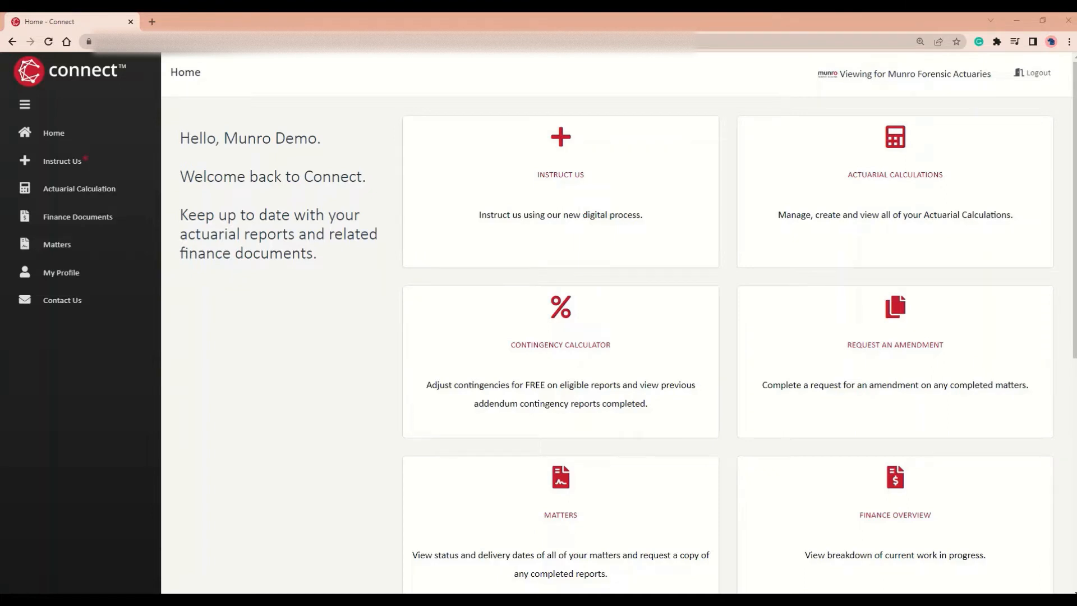
pyautogui.moveTo(534, 329)
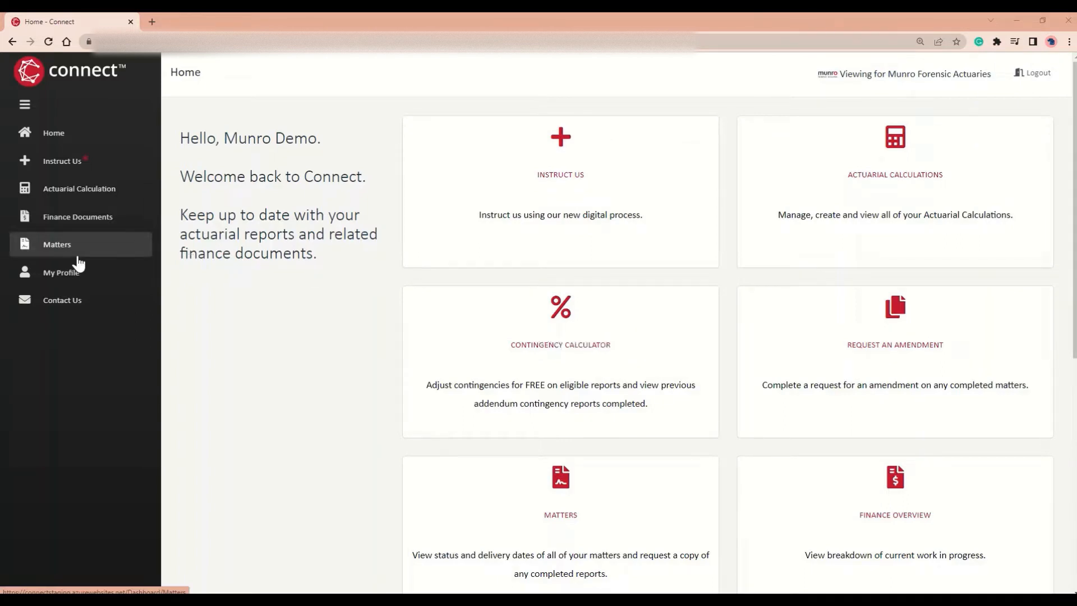
pyautogui.moveTo(65, 253)
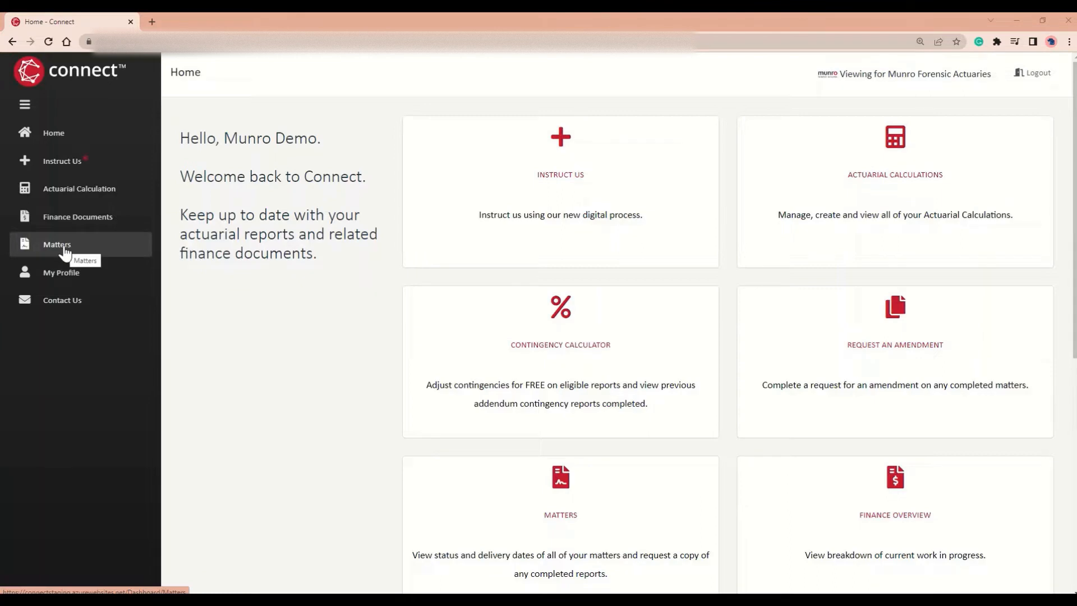
pyautogui.moveTo(531, 289)
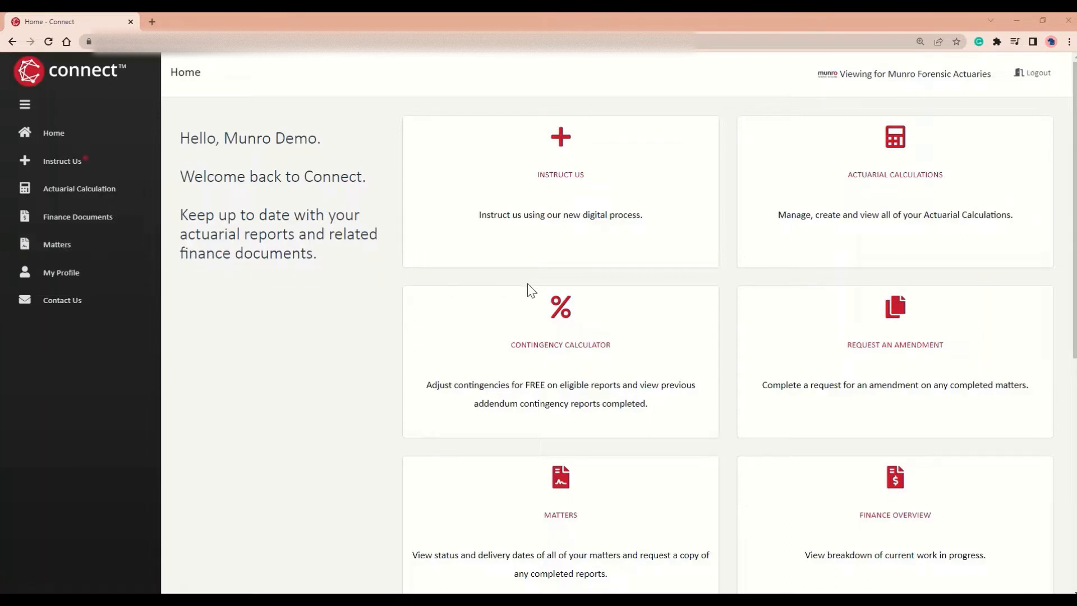
# Show the Matters list and browse down to the older matters flagged as incompatible
pyautogui.click(56, 243)
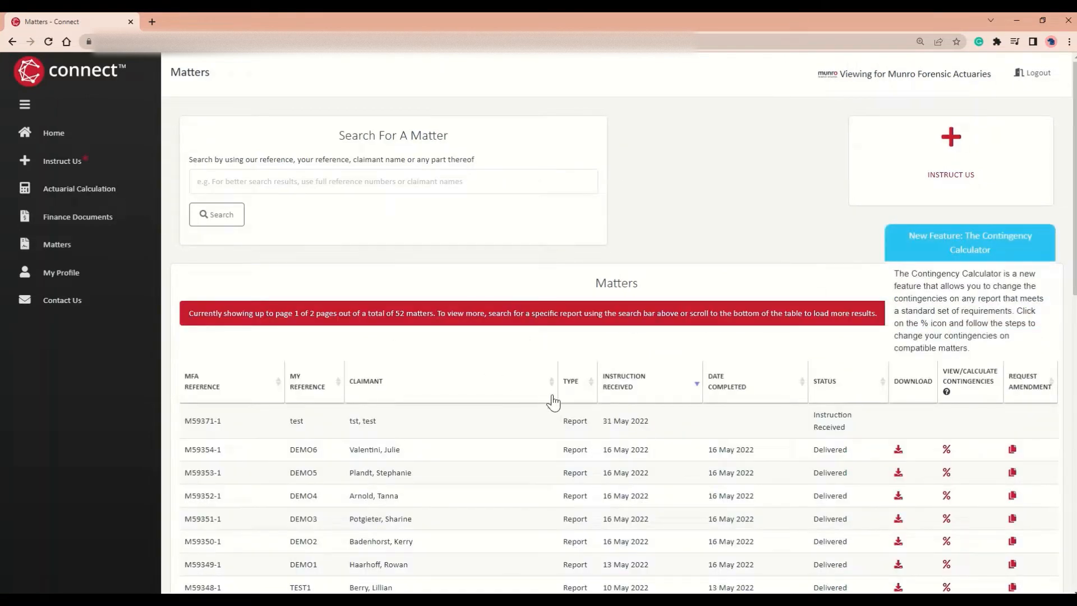
pyautogui.moveTo(953, 429)
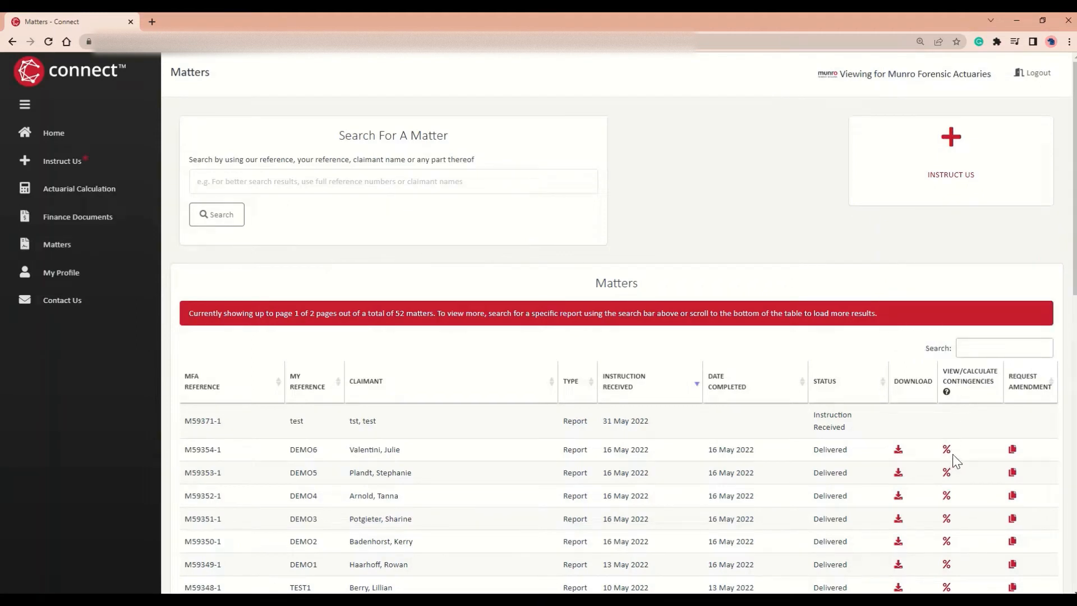
pyautogui.moveTo(946, 450)
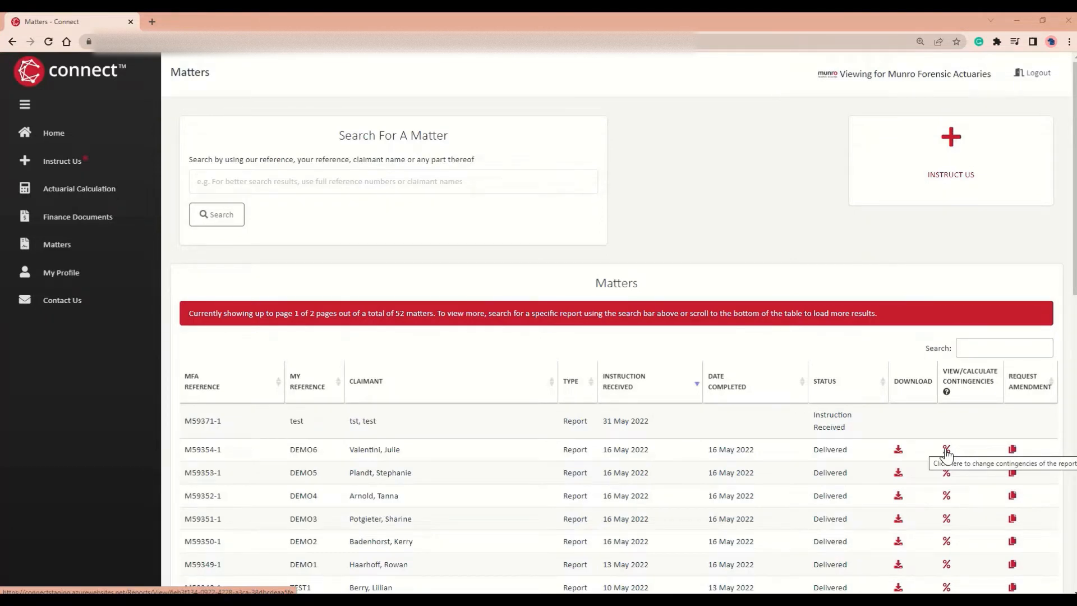
pyautogui.scroll(-3)
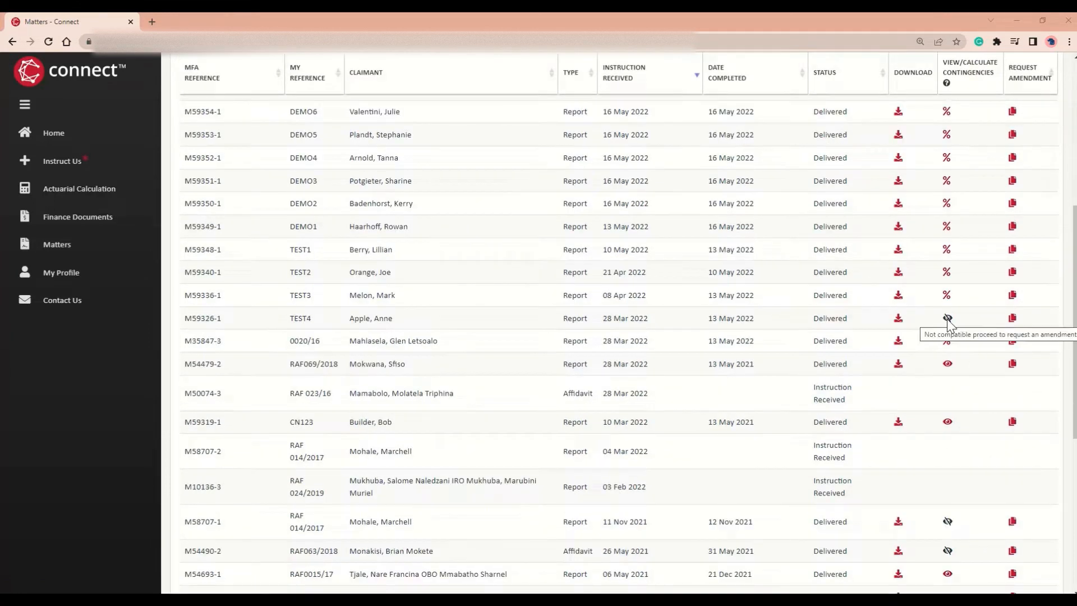
pyautogui.moveTo(947, 364)
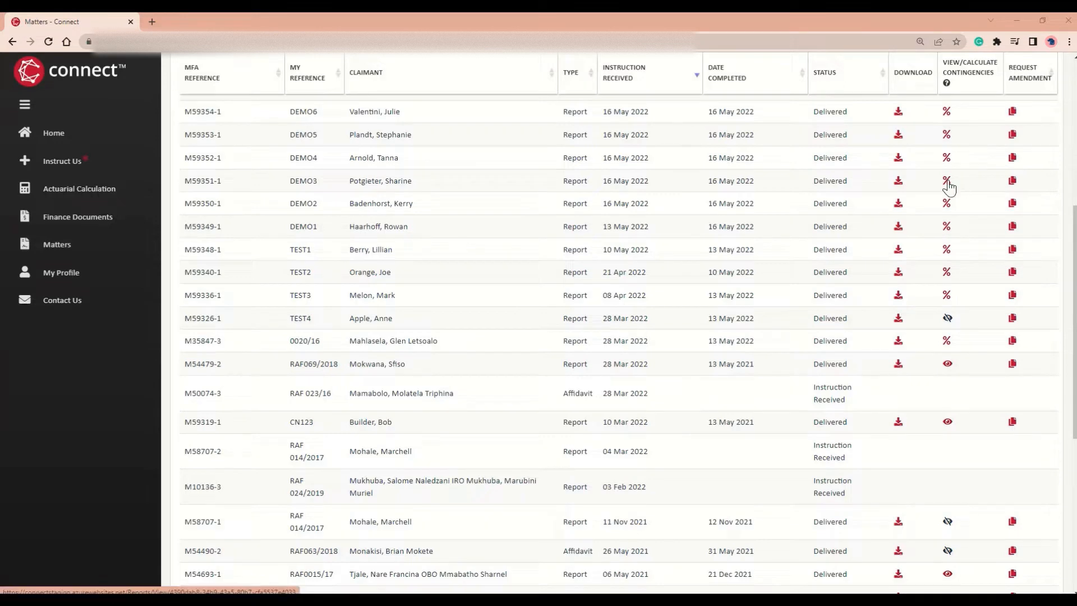
pyautogui.moveTo(946, 180)
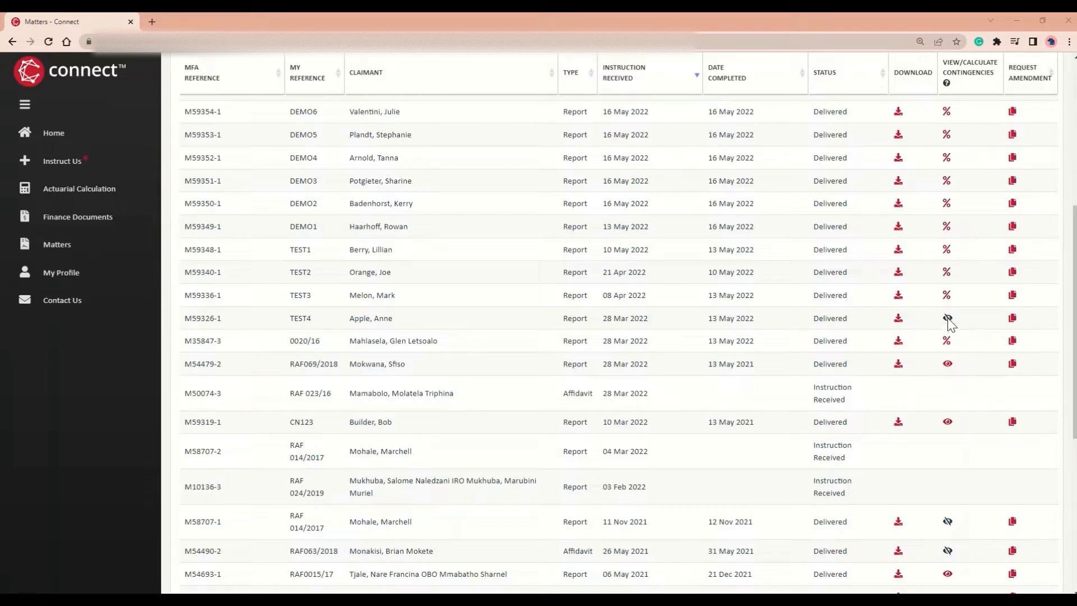
pyautogui.moveTo(946, 317)
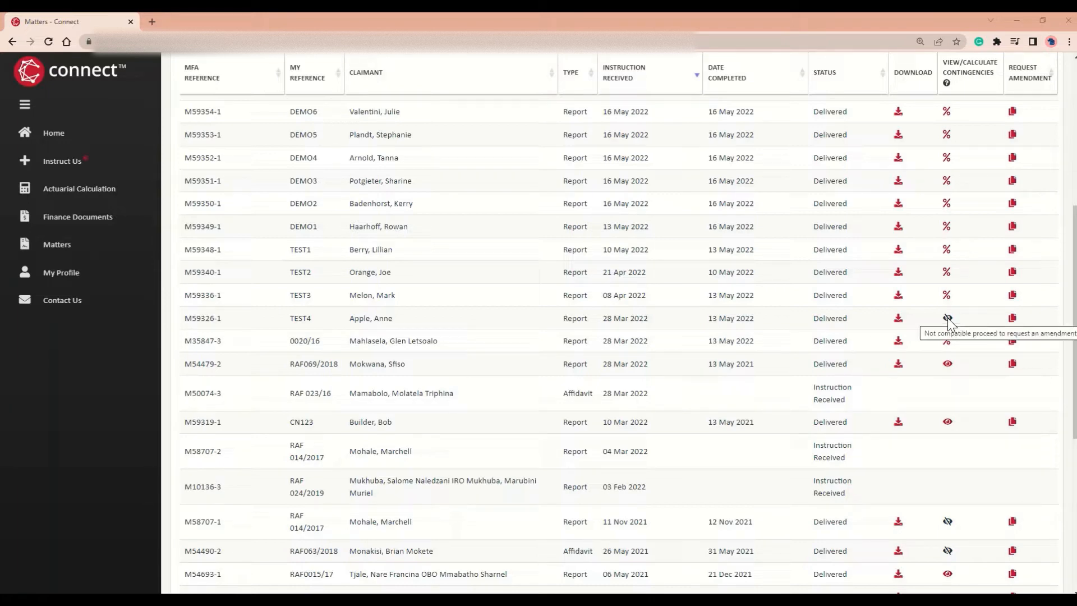
pyautogui.moveTo(954, 345)
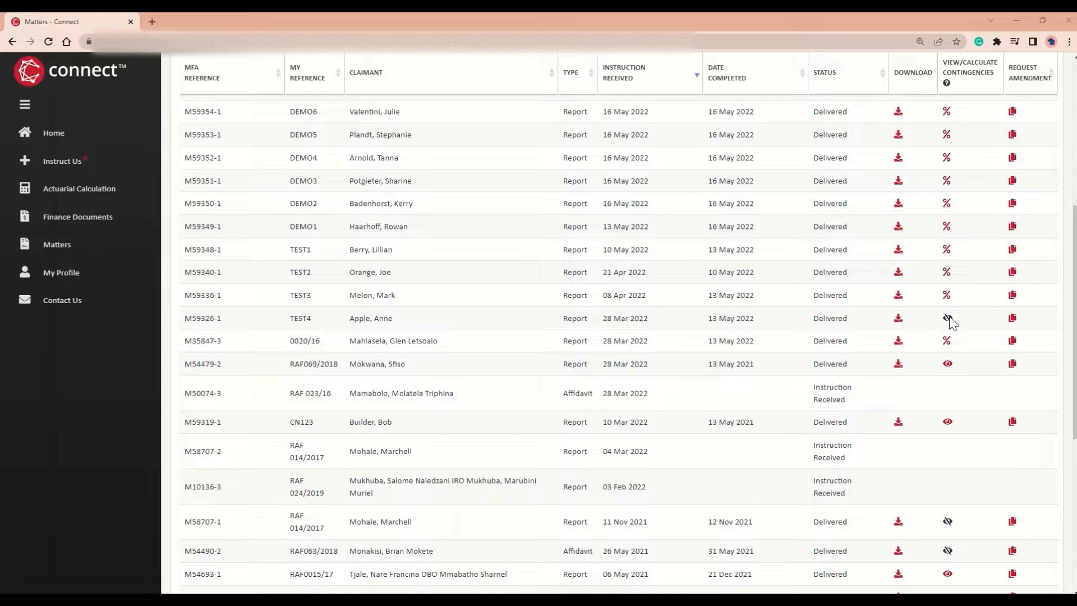
pyautogui.moveTo(948, 317)
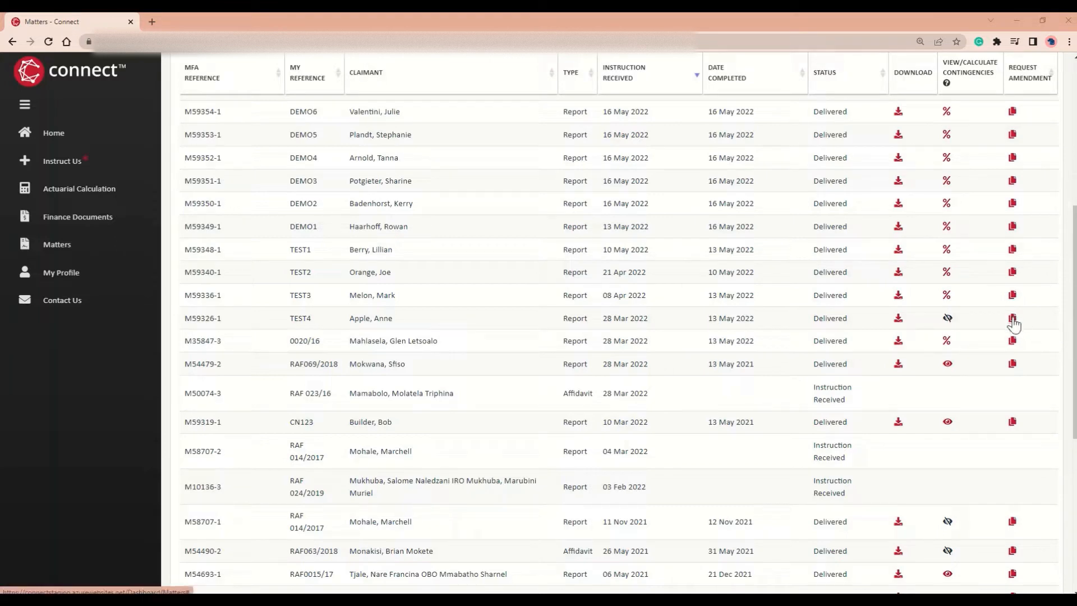
pyautogui.moveTo(975, 371)
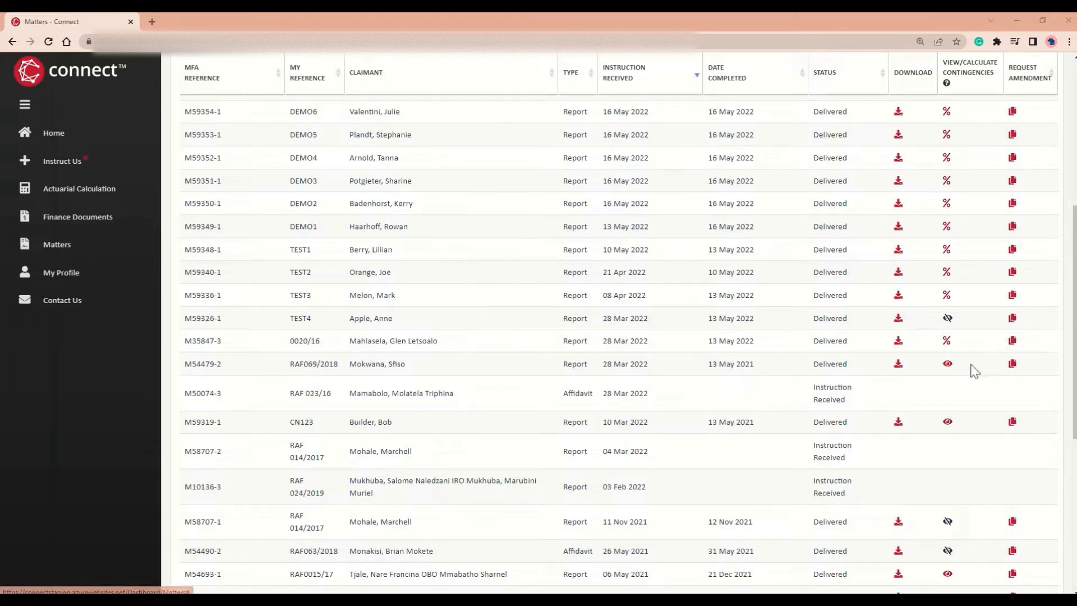
pyautogui.click(947, 364)
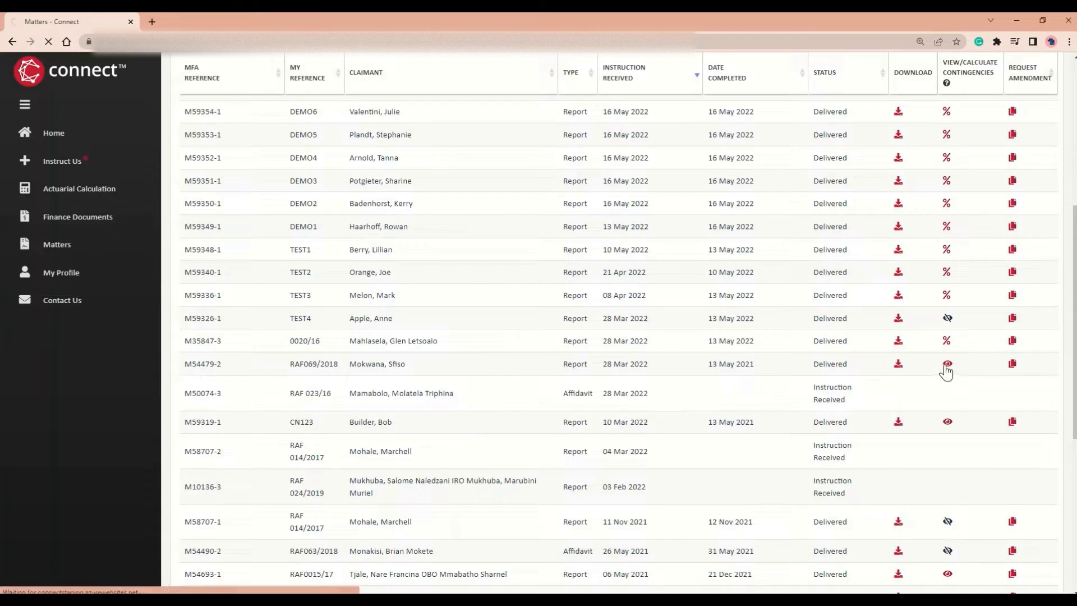
pyautogui.click(946, 363)
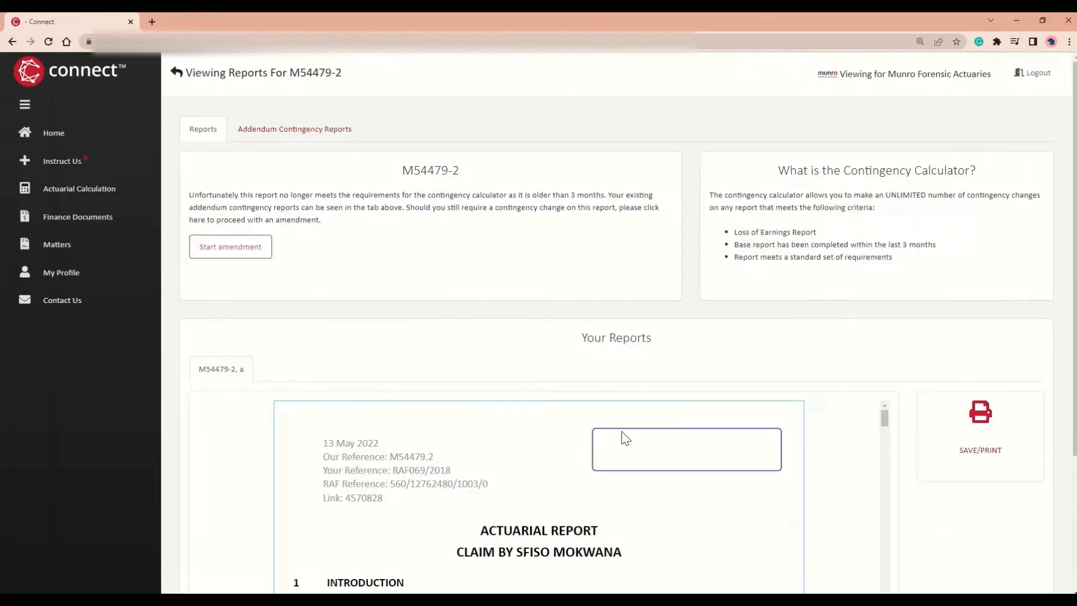
pyautogui.moveTo(446, 504)
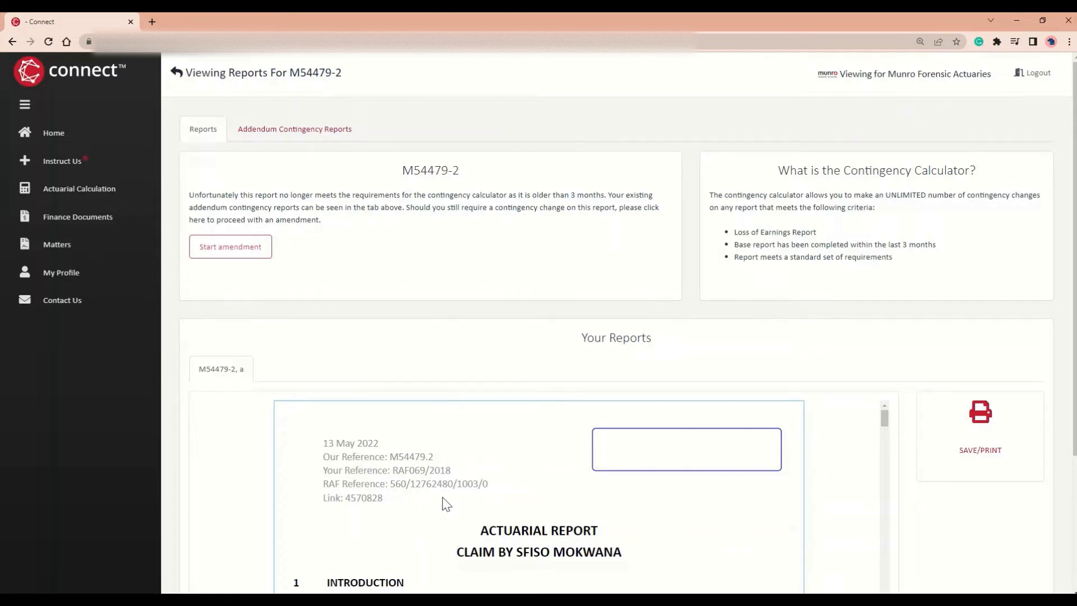
pyautogui.click(293, 128)
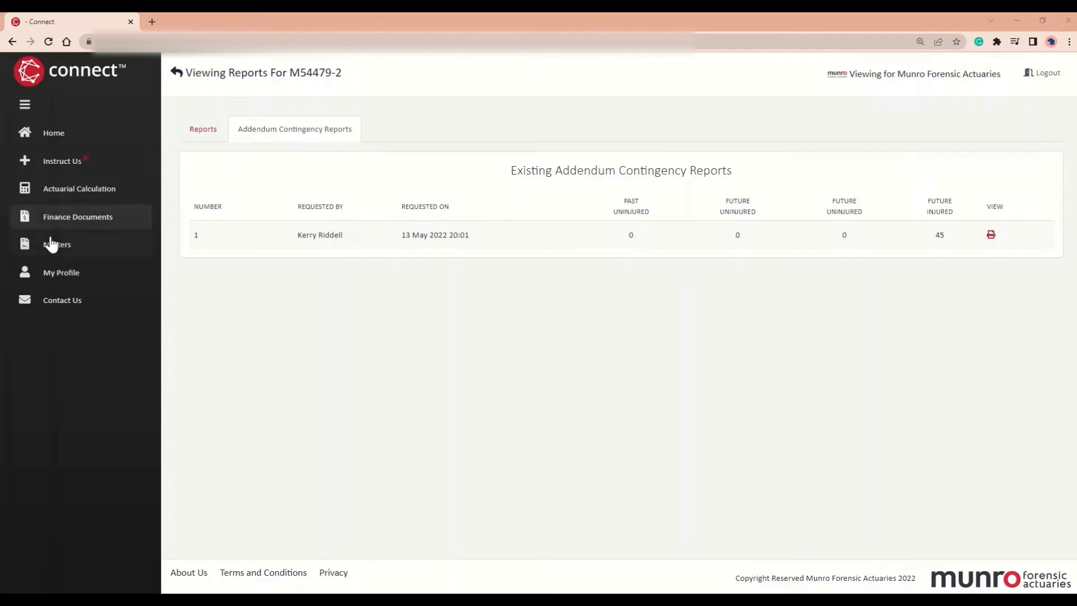
pyautogui.click(56, 243)
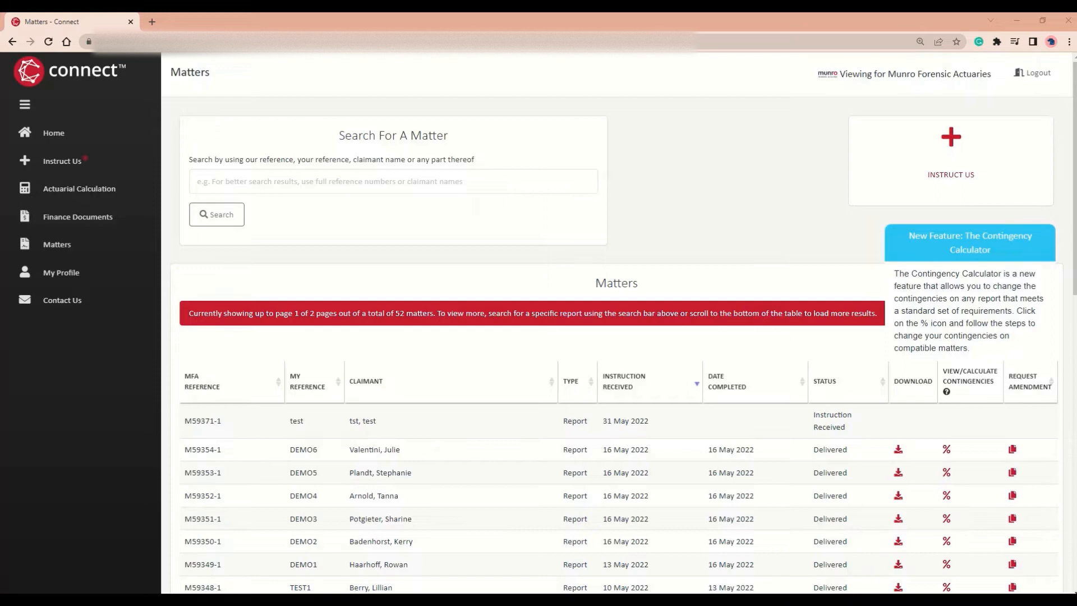
pyautogui.moveTo(959, 572)
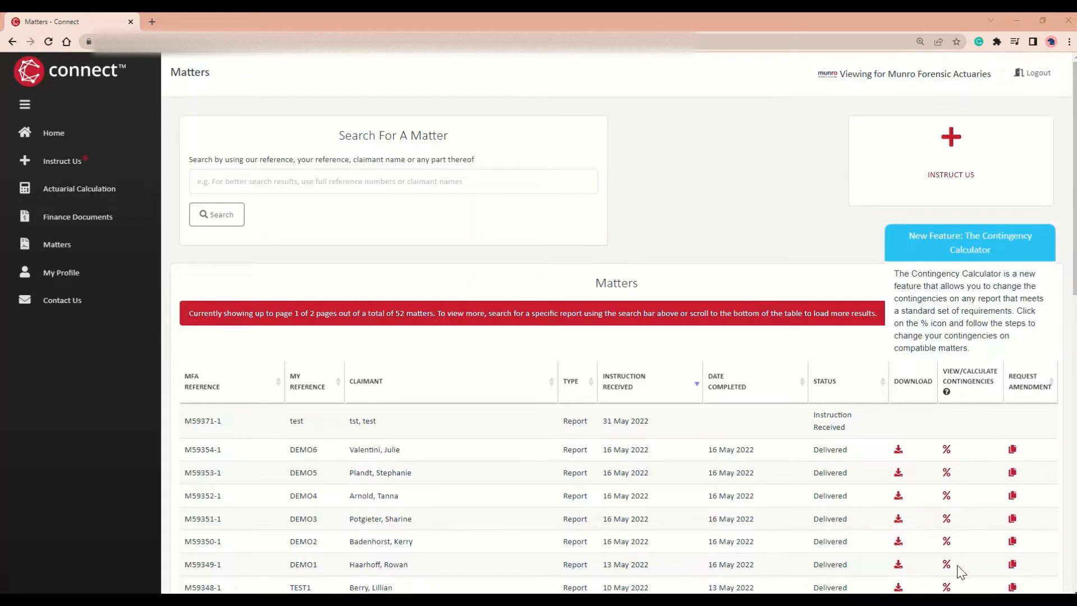
# Bring up the contingency calculator for matter M59349-1 with all contingencies at 0%
pyautogui.click(945, 564)
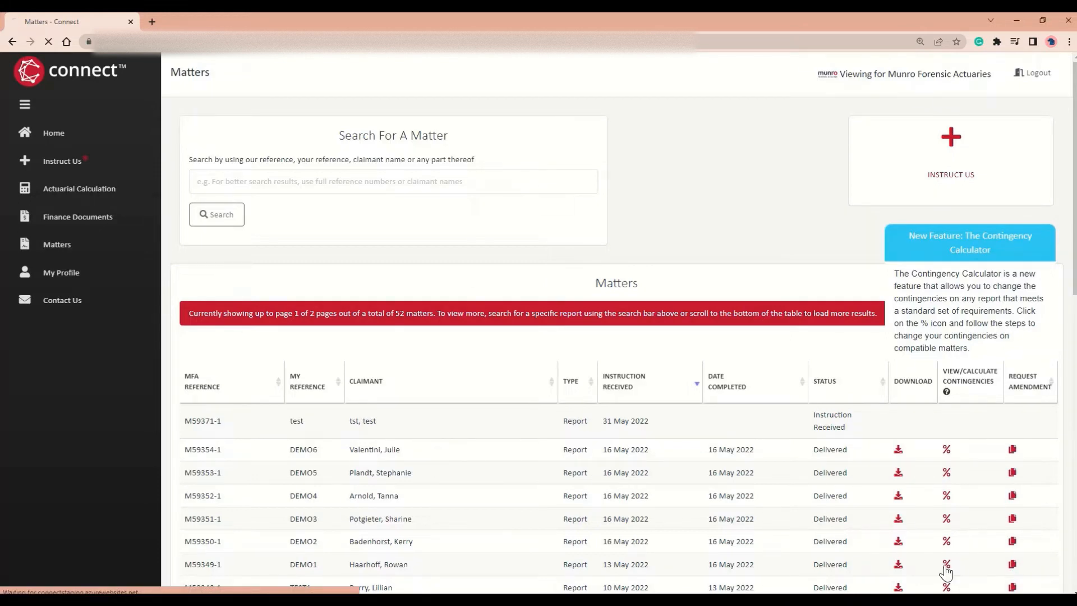
pyautogui.click(946, 564)
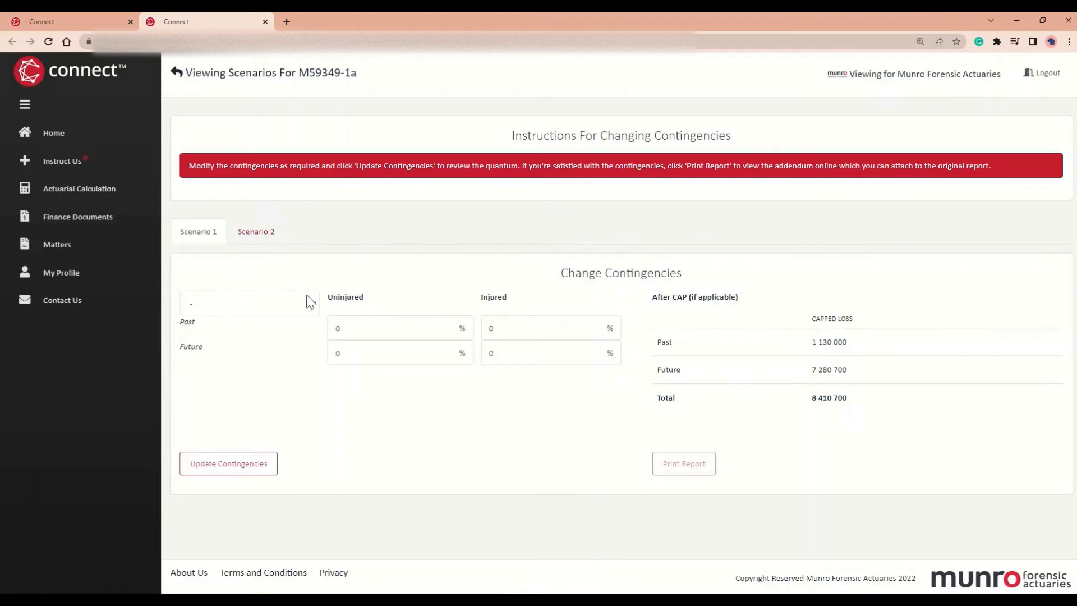
# Apply the Standard contingency preset (5%, 0%, 15%, 25%) and recalculate capped loss to 7 877 310
pyautogui.click(249, 302)
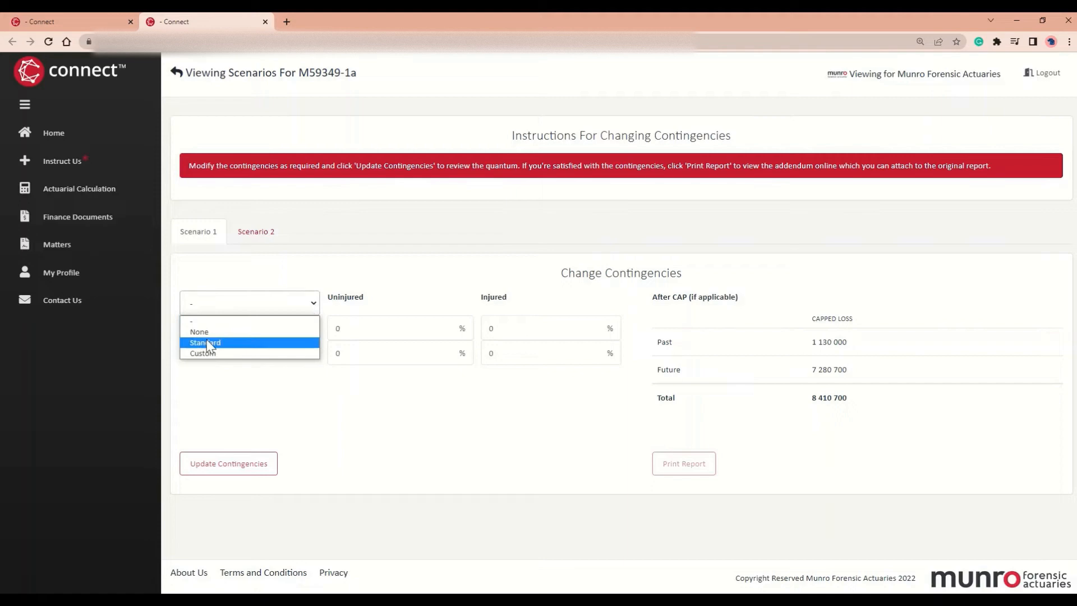
pyautogui.click(204, 342)
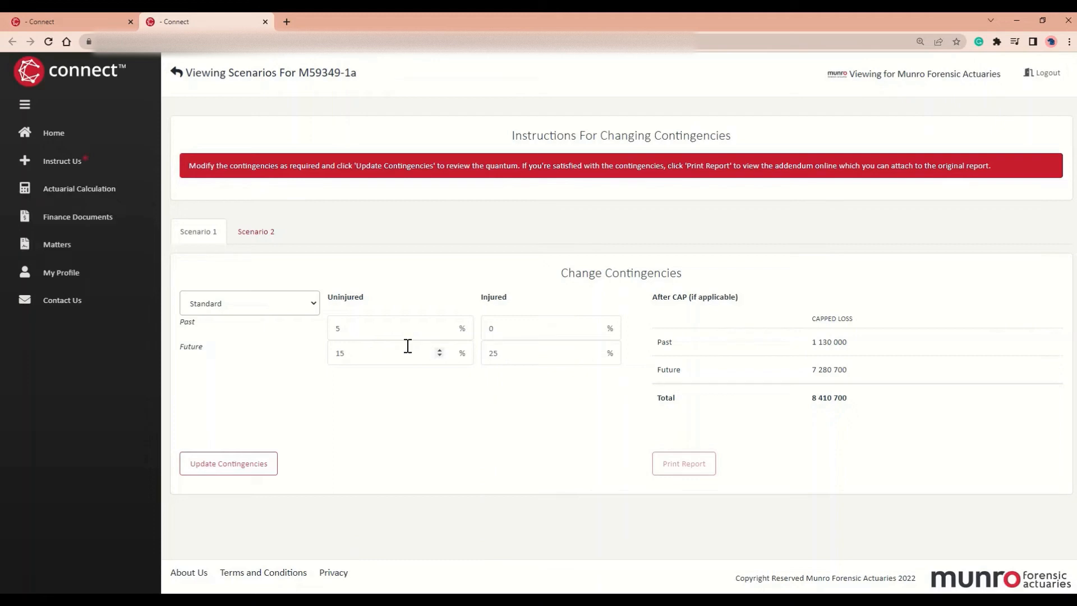
pyautogui.click(371, 352)
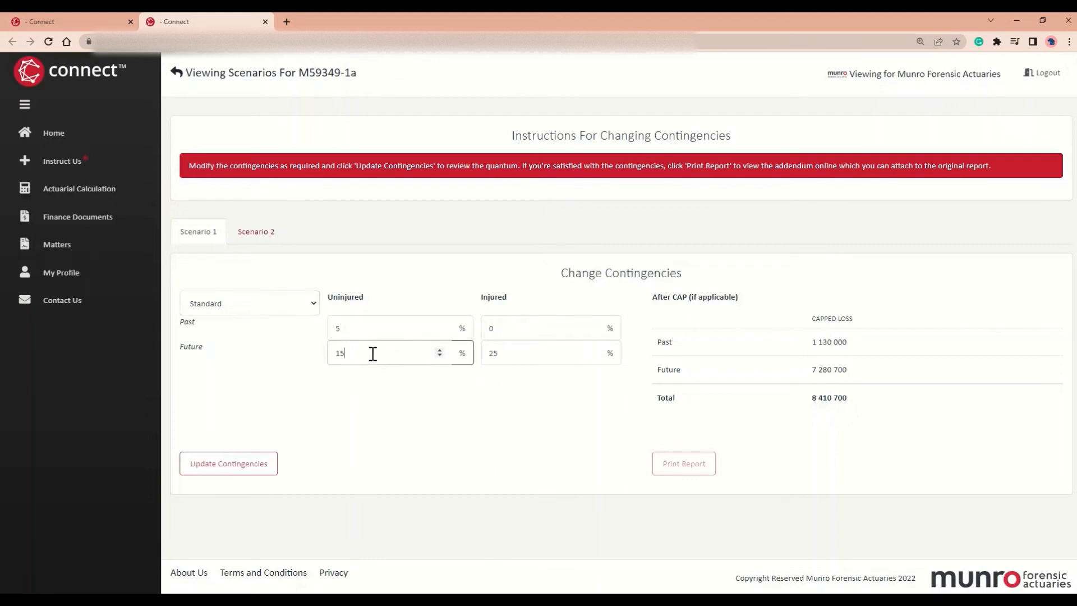
pyautogui.doubleClick(339, 352)
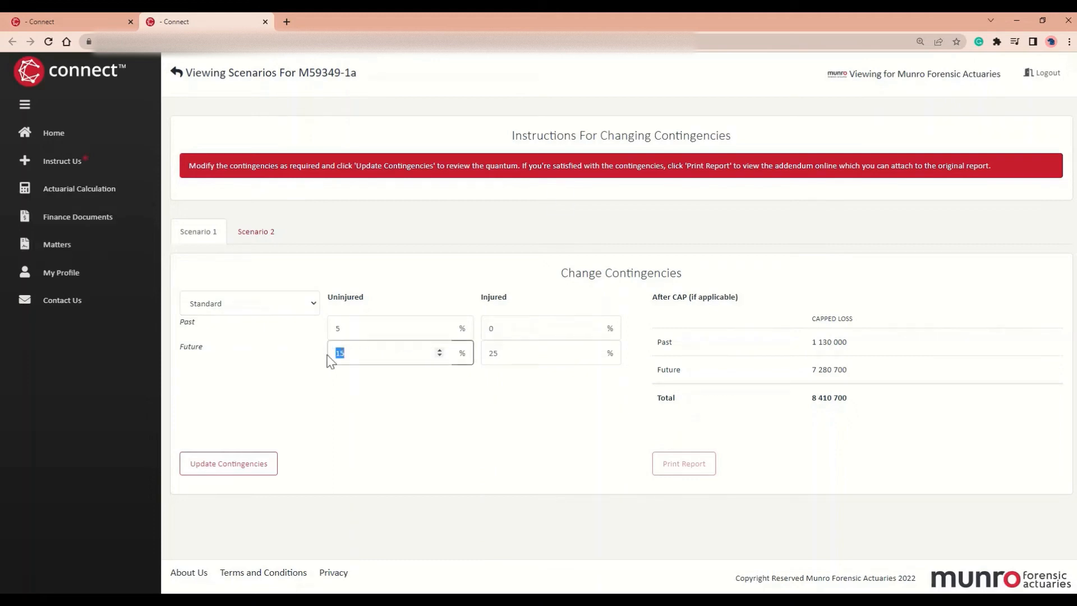
pyautogui.moveTo(479, 363)
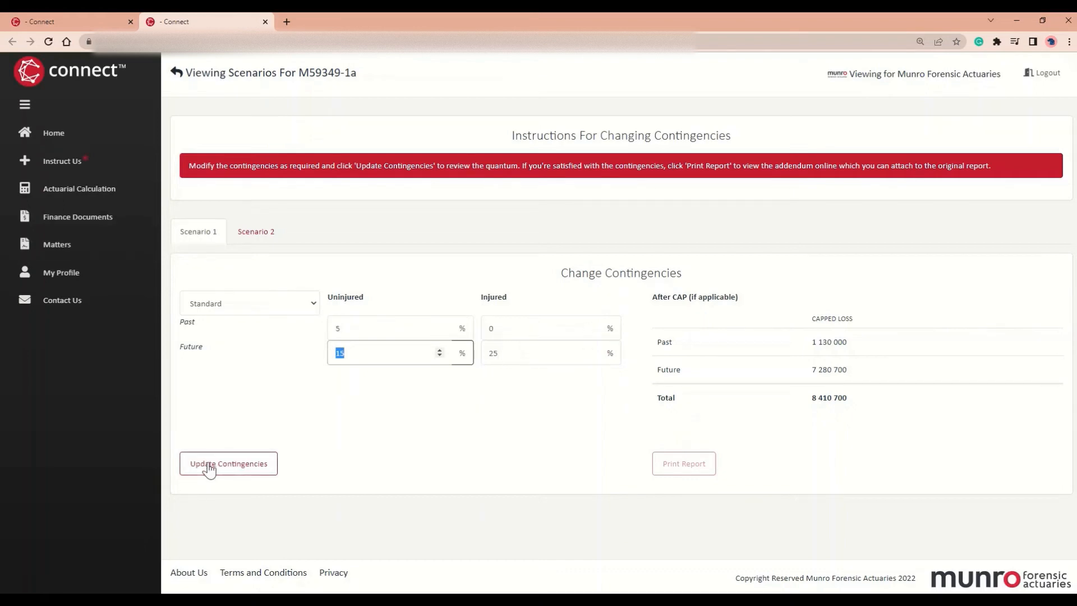
pyautogui.click(228, 463)
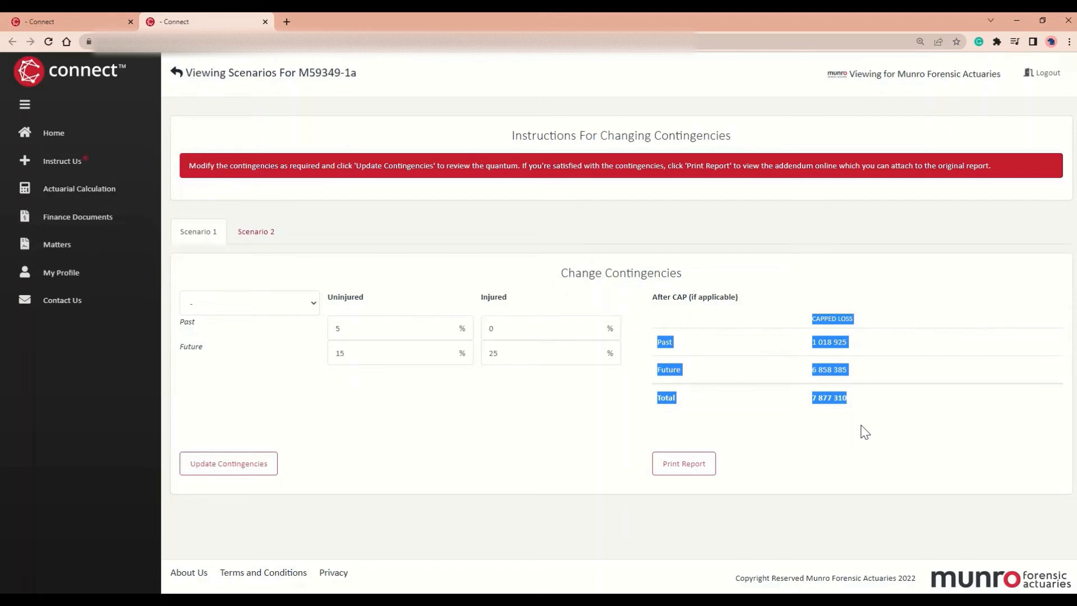
pyautogui.moveTo(683, 463)
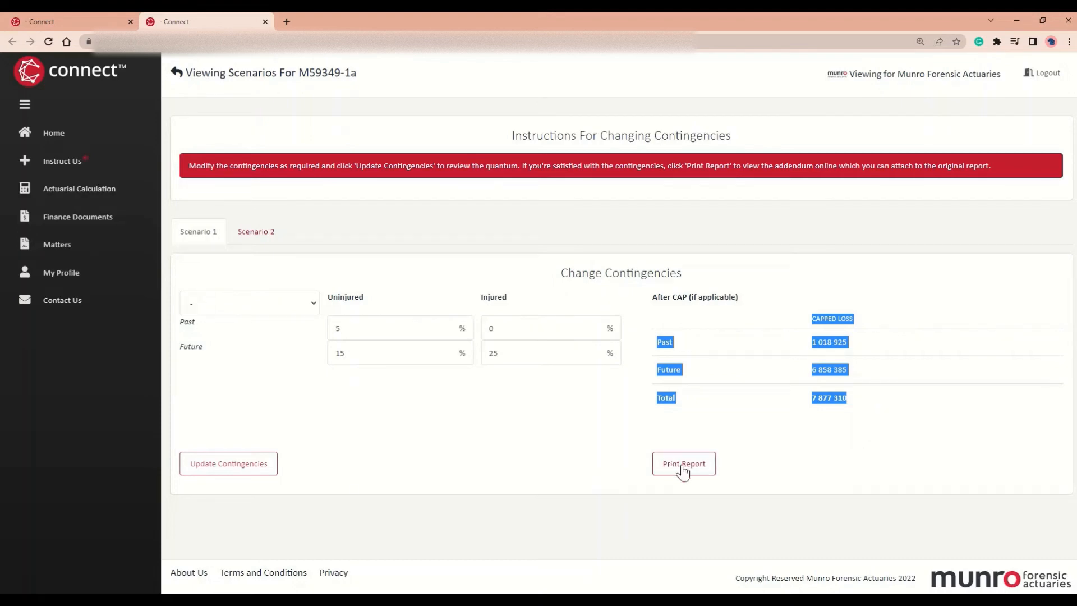
# Generate the Scenario 1 addendum contingency report and start saving/printing it
pyautogui.click(683, 463)
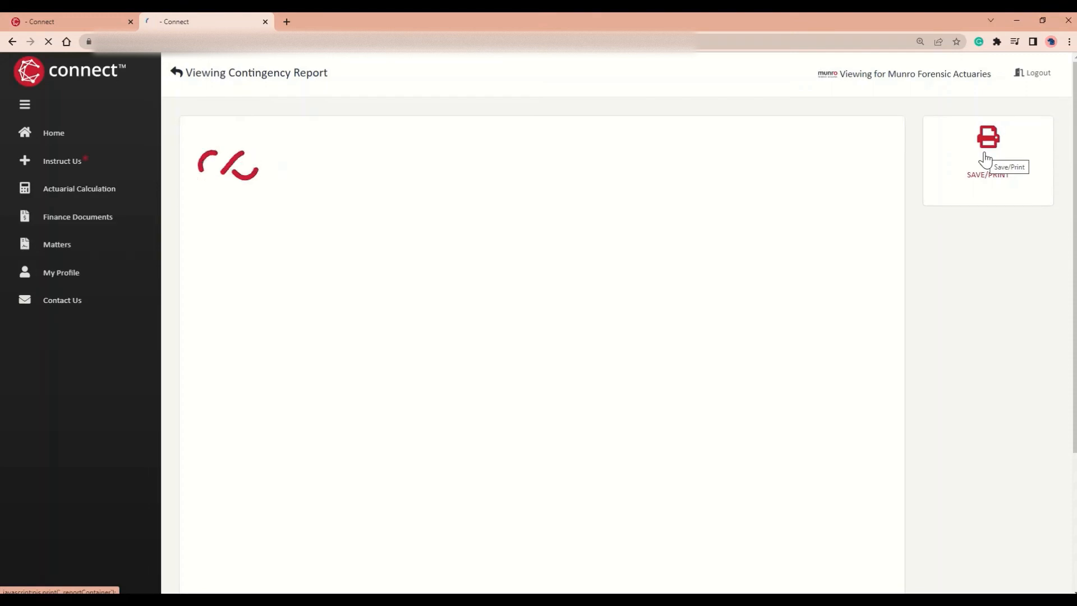
pyautogui.click(986, 145)
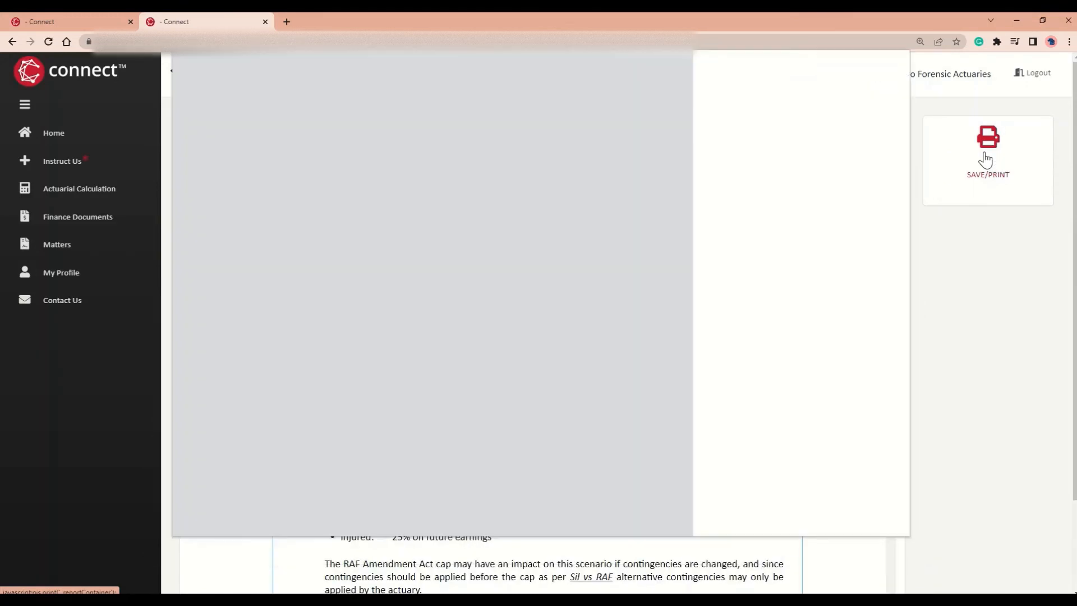
# Keep Save as PDF as the print destination, then cancel without saving the report
pyautogui.click(987, 144)
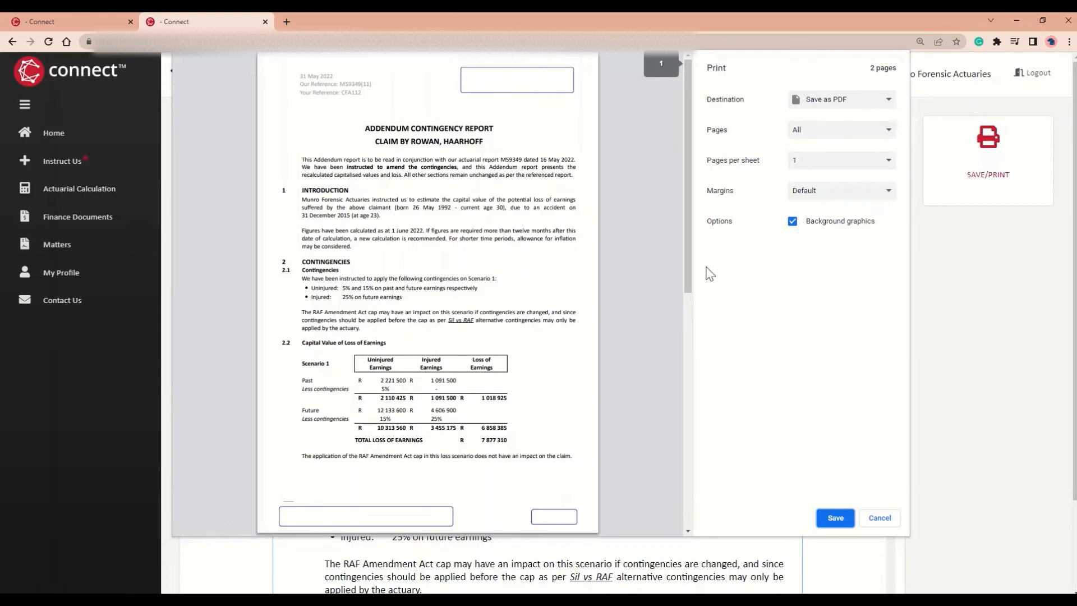
pyautogui.click(840, 99)
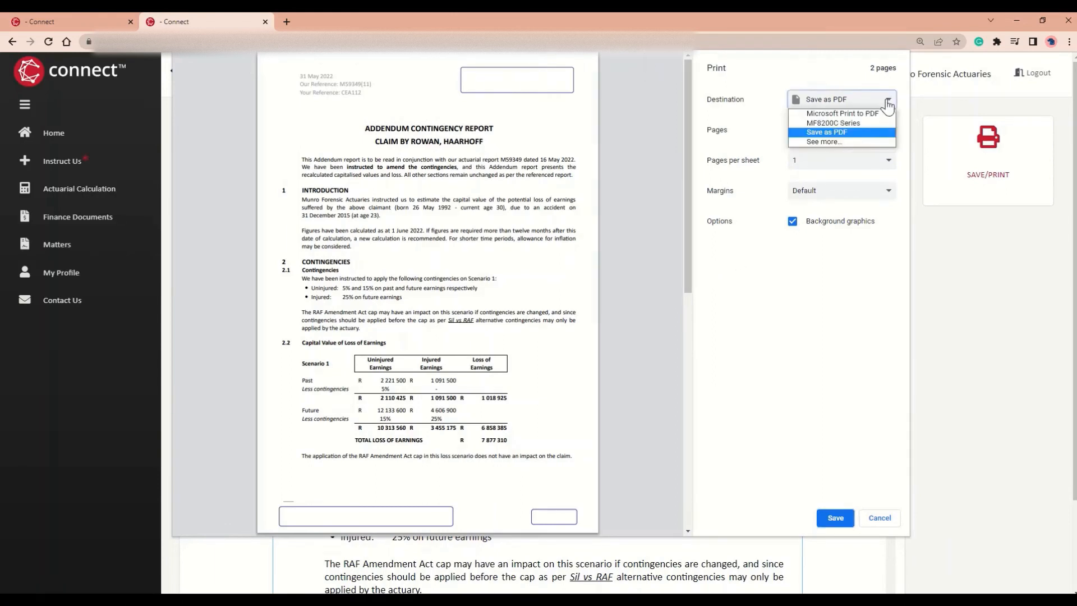
pyautogui.click(824, 132)
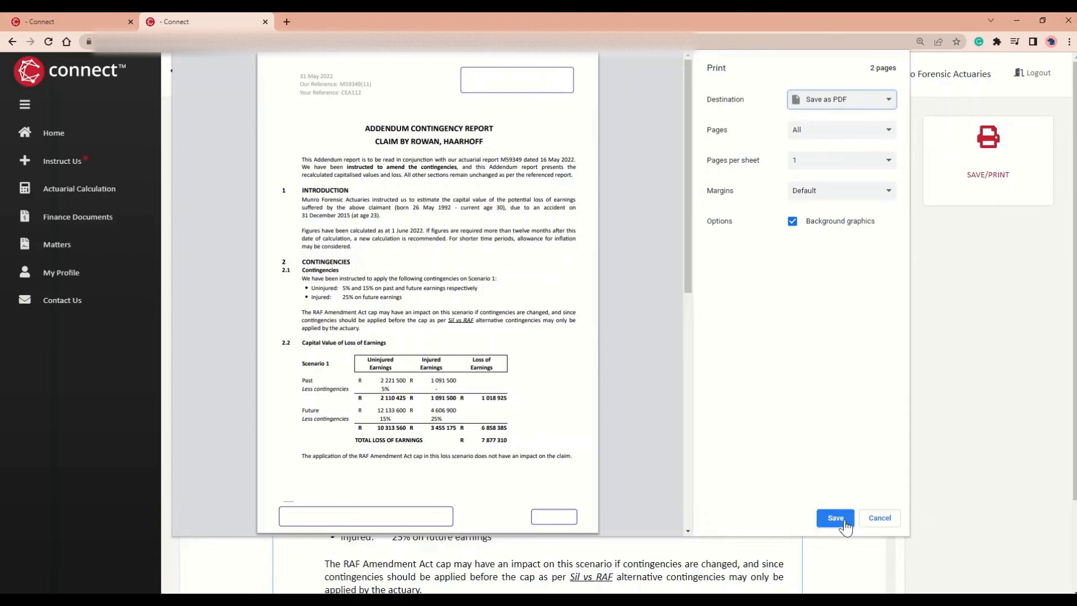
pyautogui.moveTo(882, 521)
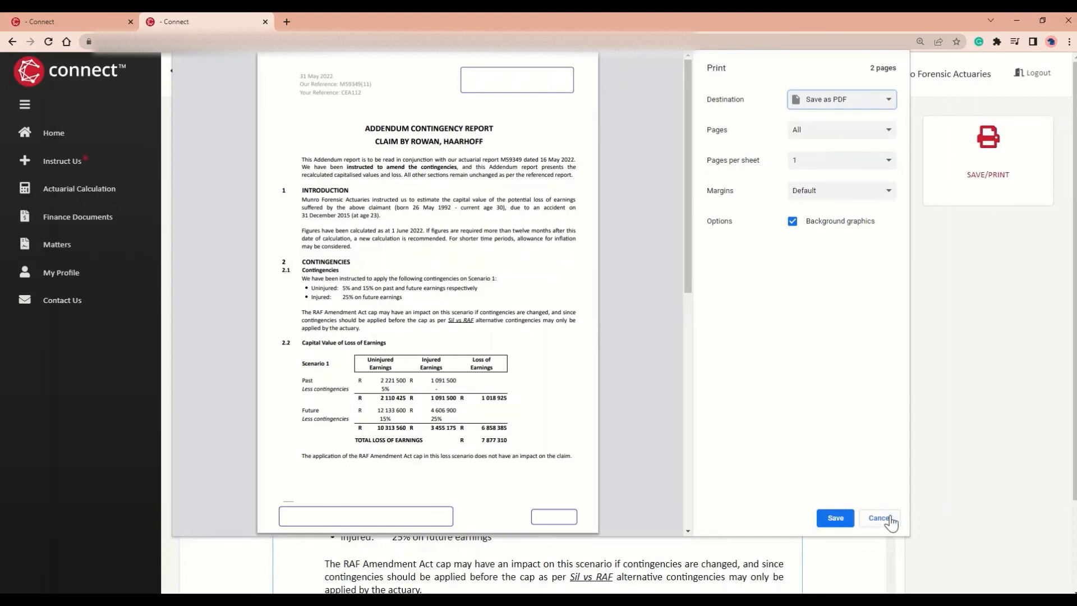
pyautogui.click(879, 518)
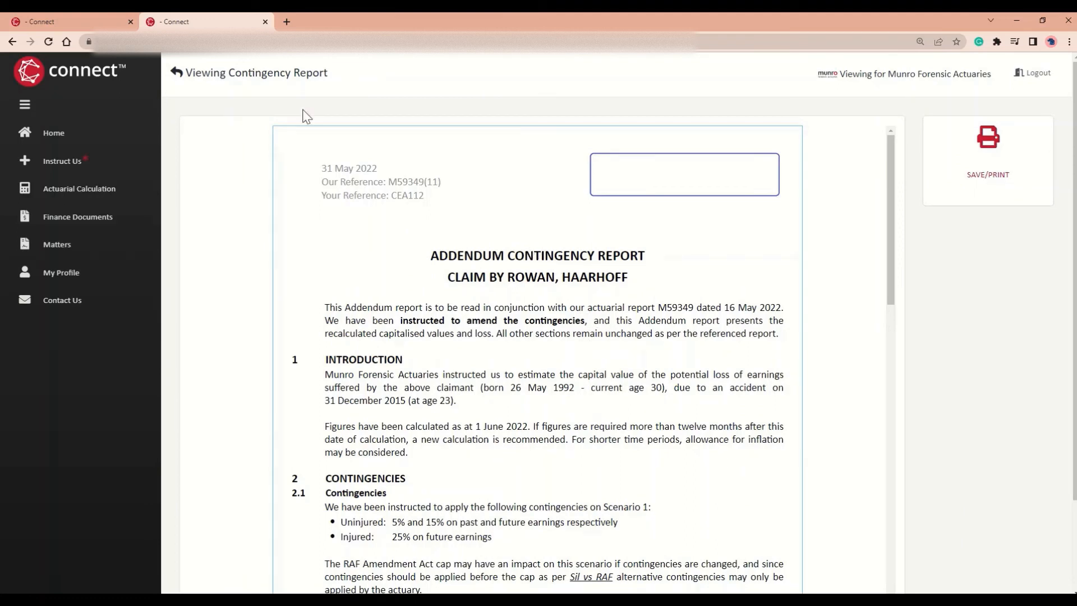
# Return to M59349-1's reports and list its ten addendum contingency reports, newest 31 May 2022
pyautogui.click(178, 72)
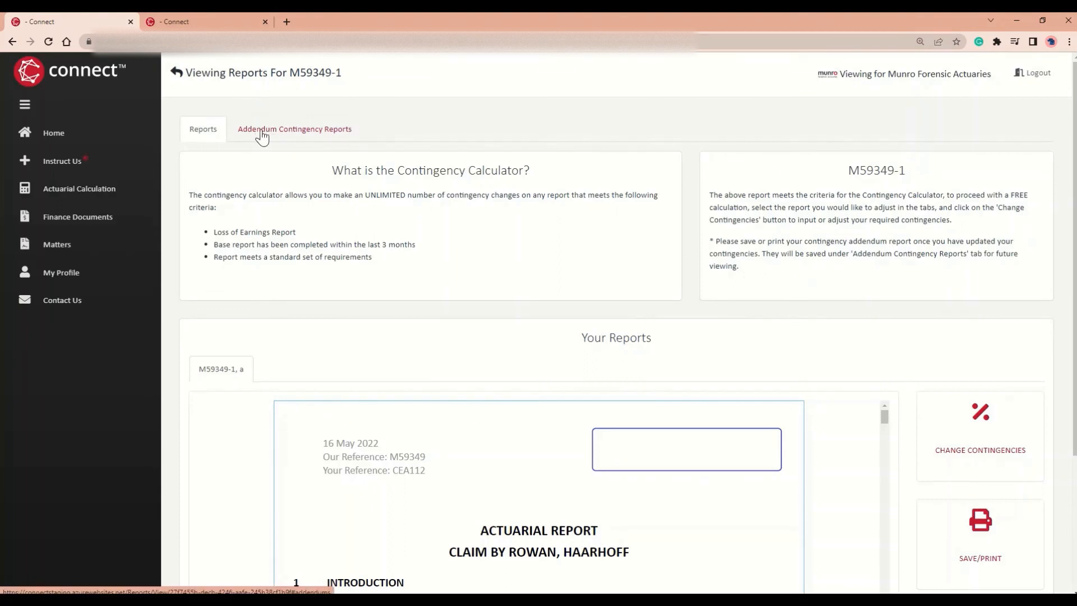
pyautogui.click(294, 128)
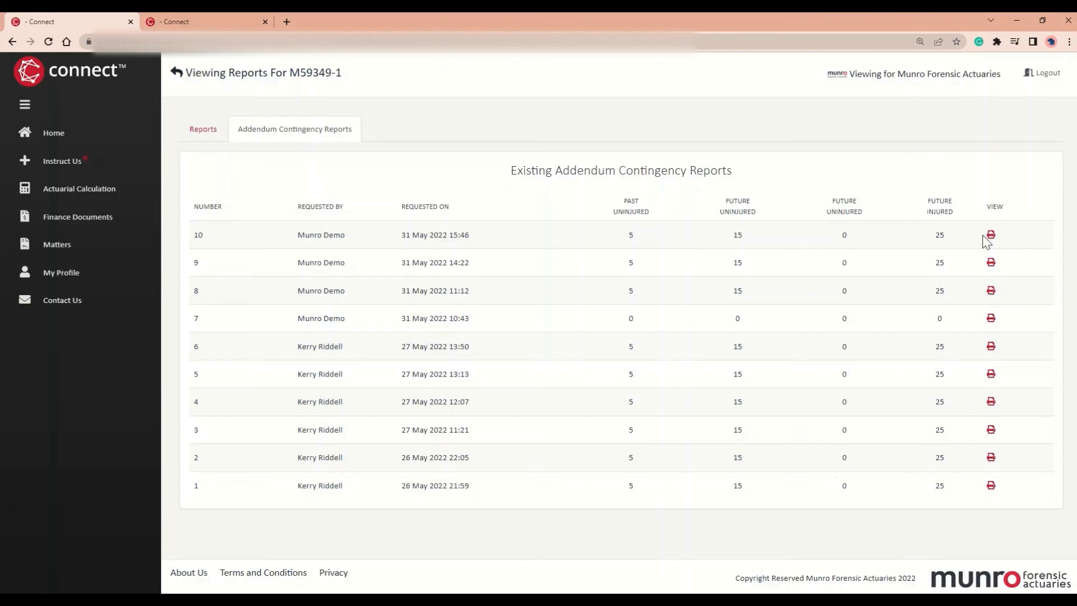
pyautogui.moveTo(977, 243)
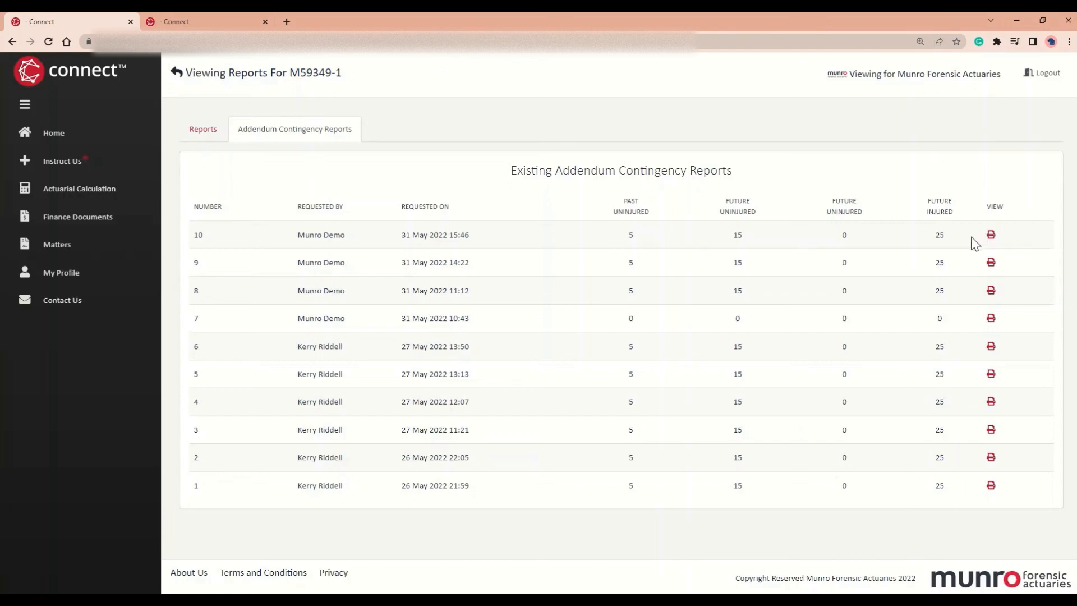